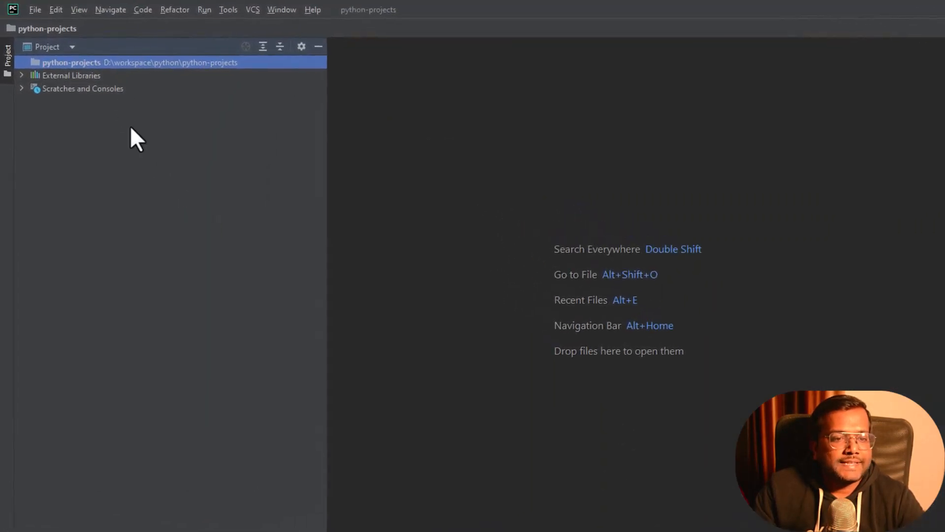
{"action": "mouse_move", "coordinate": [216, 72]}
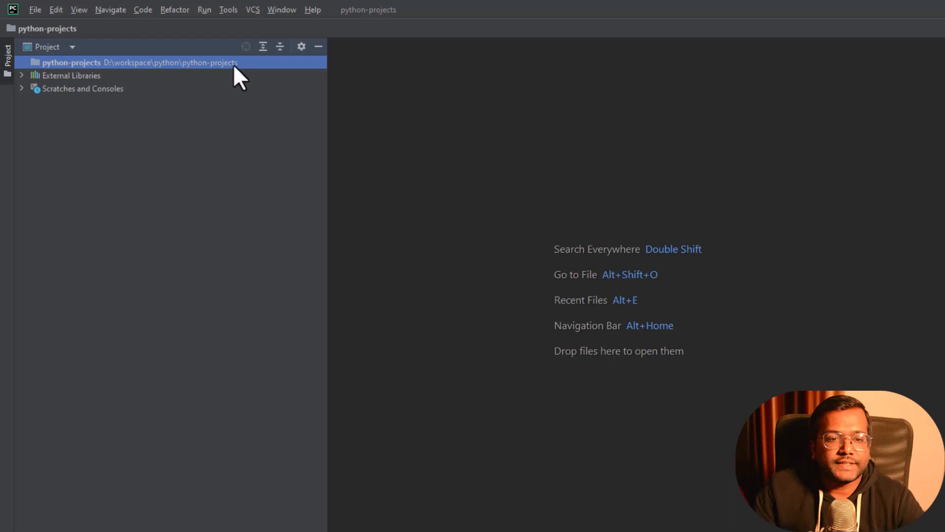
{"action": "mouse_move", "coordinate": [178, 100]}
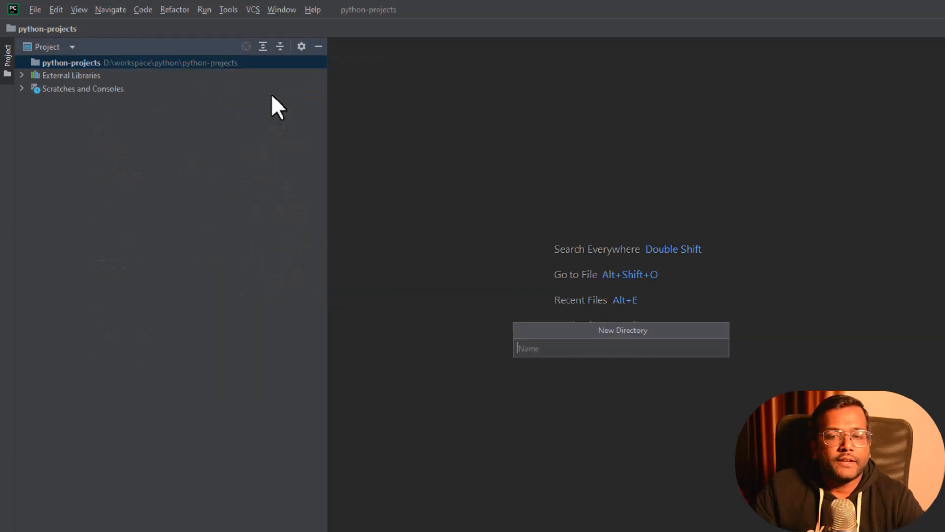
Step: Create a directory named 1-hello-world inside the python-projects project
{"action": "type", "text": "1-"}
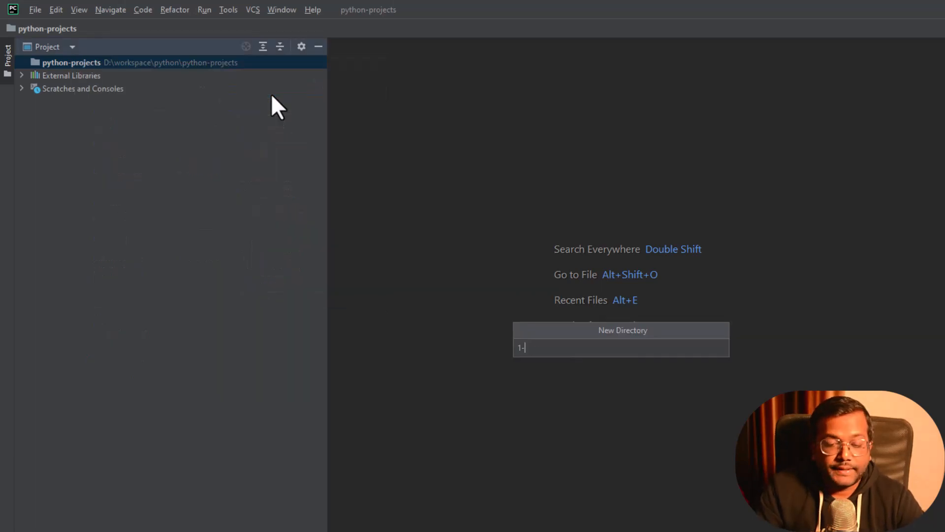
{"action": "type", "text": "h"}
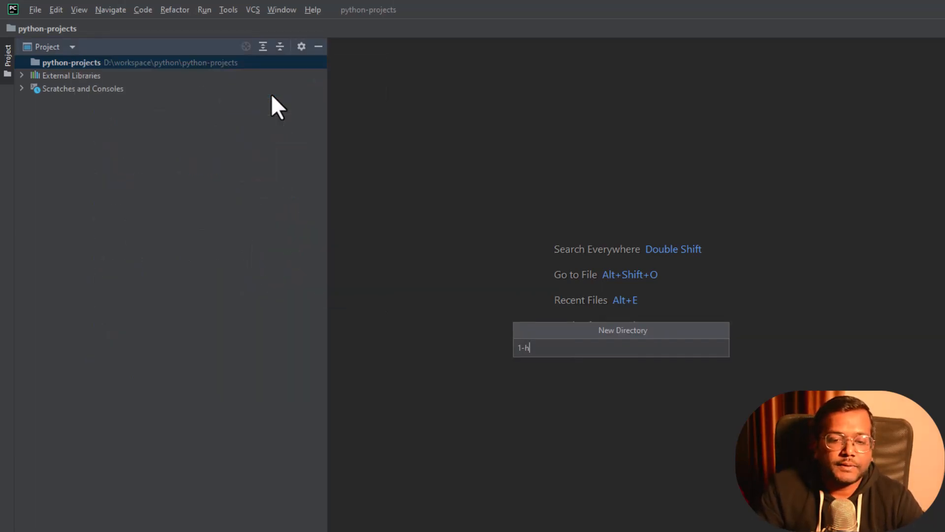
{"action": "key", "text": "enter"}
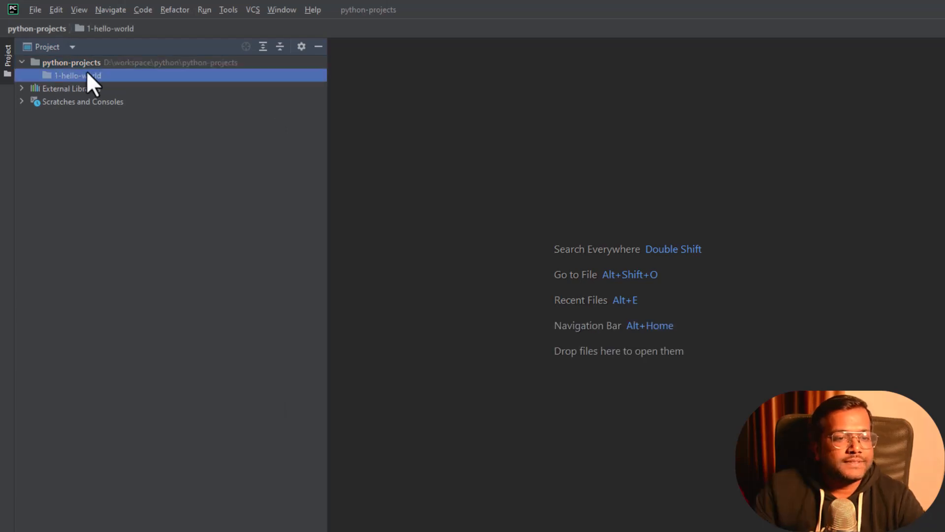
Step: Create an empty Python file main.py inside the 1-hello-world folder
{"action": "right_click", "coordinate": [77, 75]}
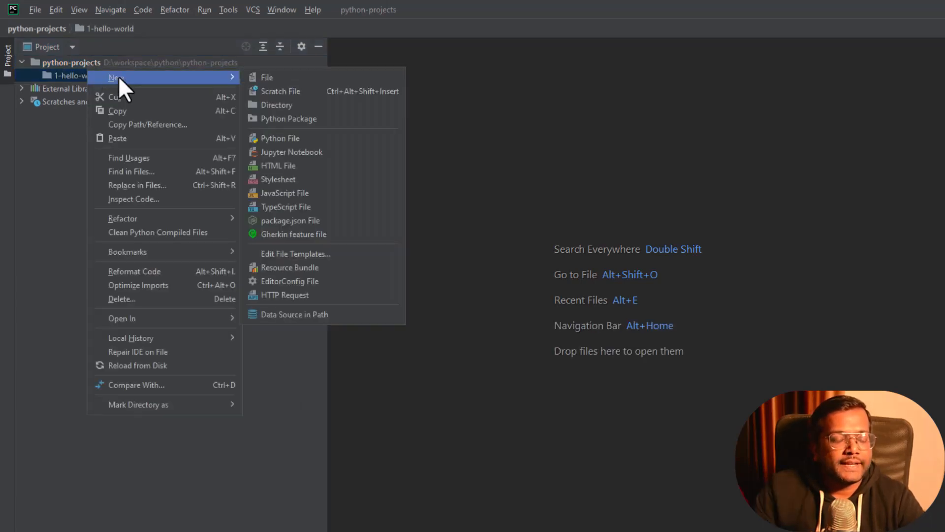
{"action": "left_click", "coordinate": [278, 138]}
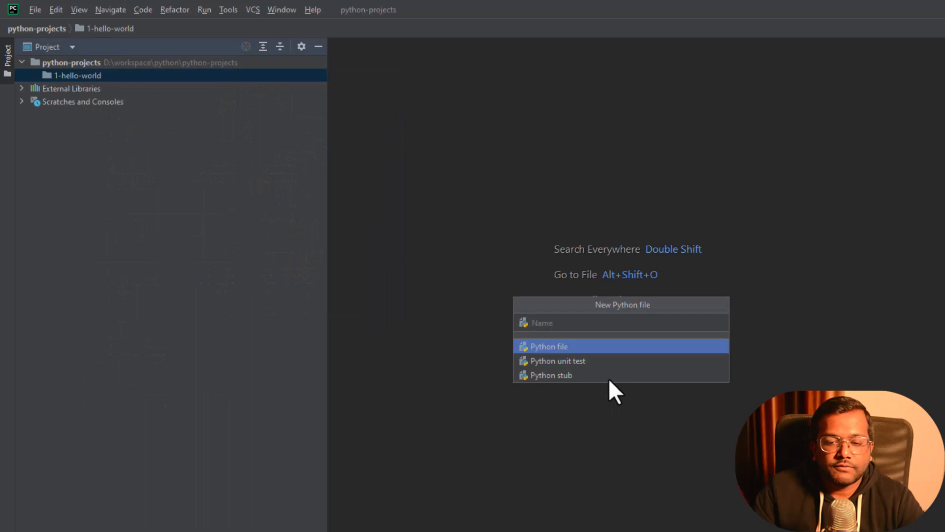
{"action": "type", "text": "main"}
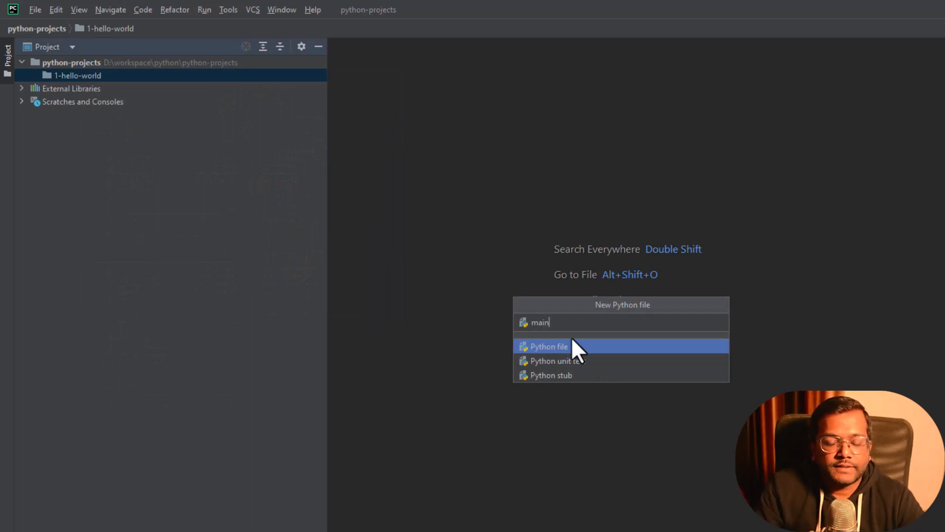
{"action": "left_click", "coordinate": [548, 346]}
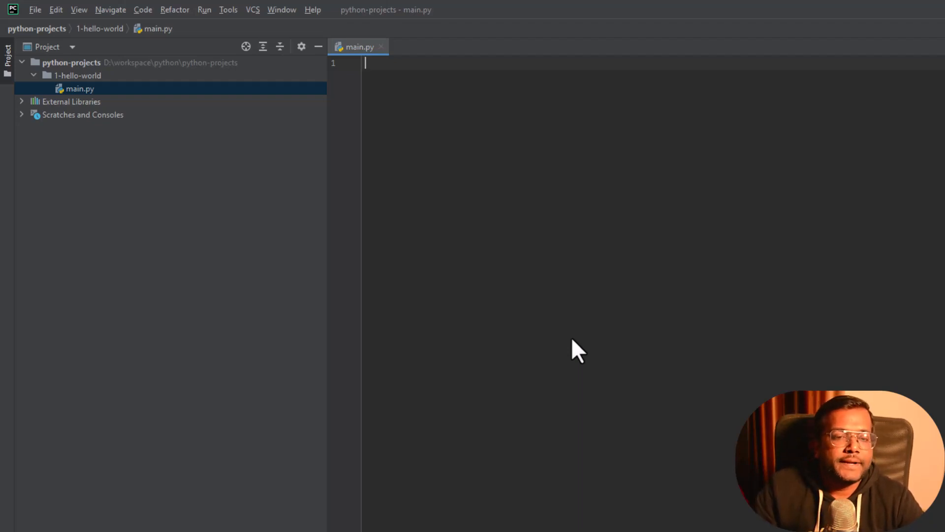
Step: Write an if __name__ == "__main__": block that prints "Hello world" in main.py
{"action": "type", "text": "if __name__"}
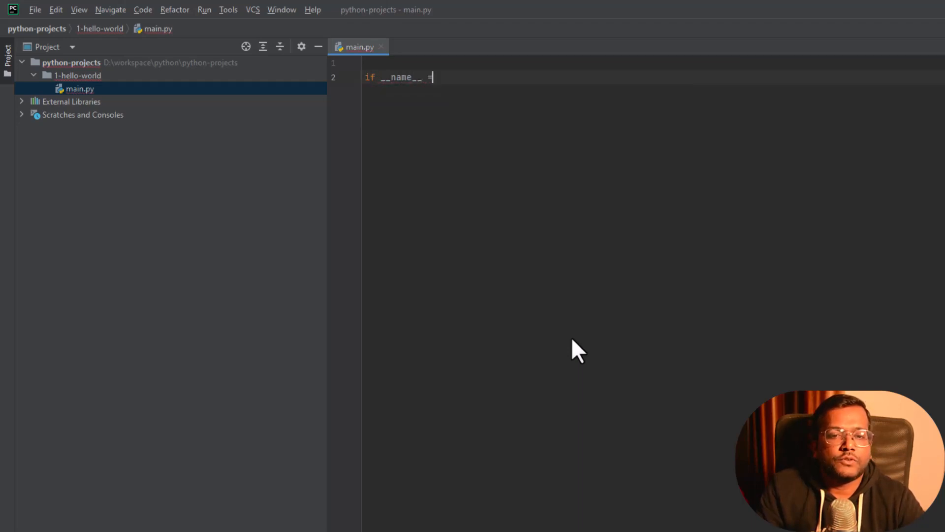
{"action": "type", "text": "= \"__main__\":"}
{"action": "type", "text": "print("}
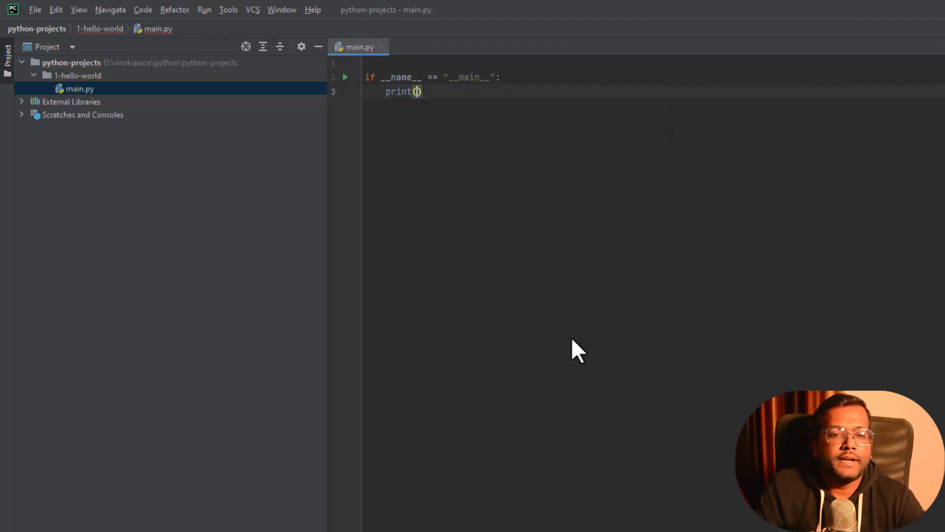
{"action": "type", "text": "\"\""}
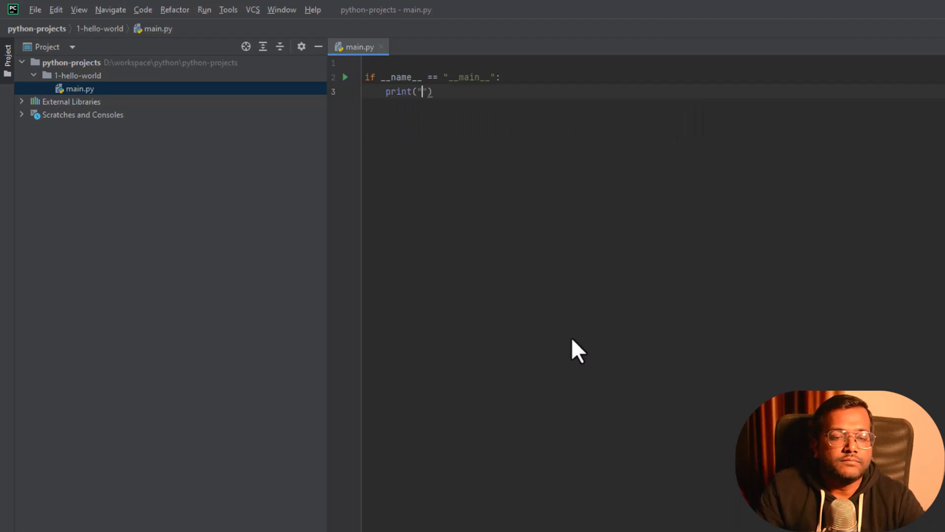
{"action": "type", "text": "Hello worl"}
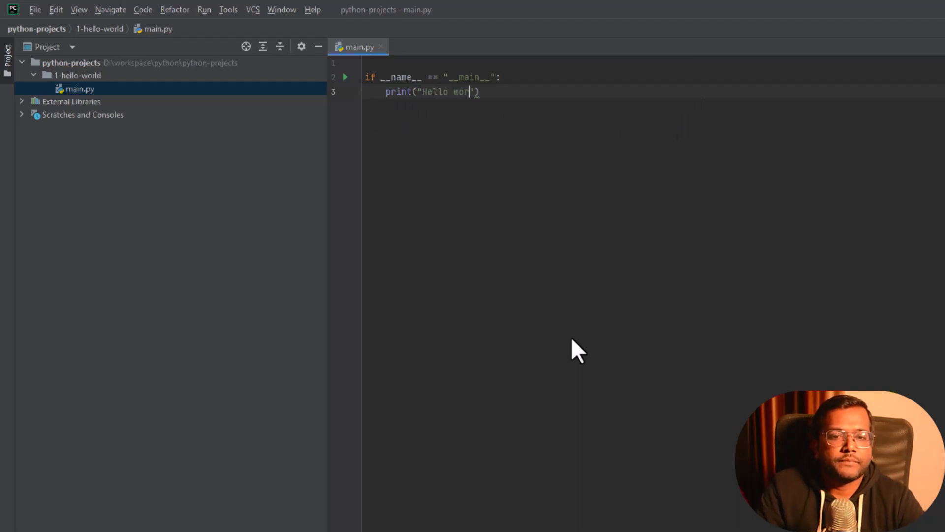
{"action": "type", "text": "ld"}
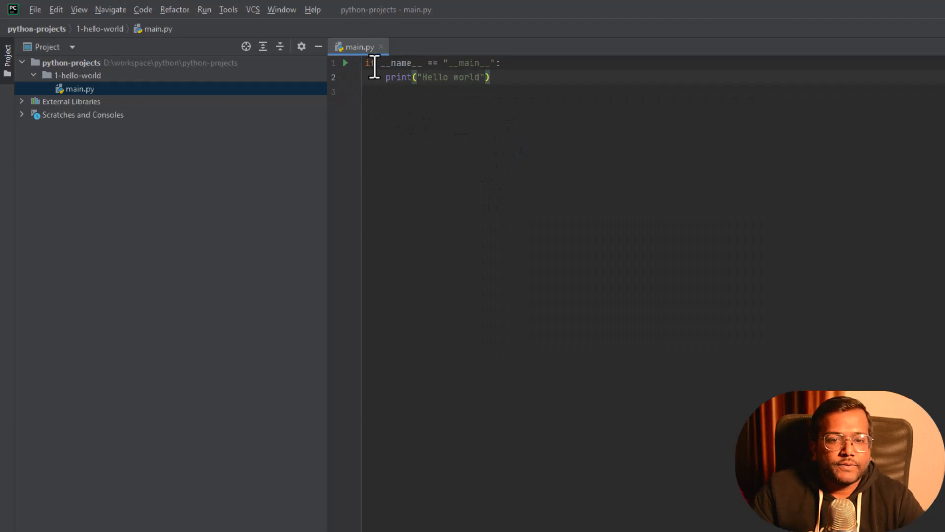
{"action": "mouse_move", "coordinate": [426, 77]}
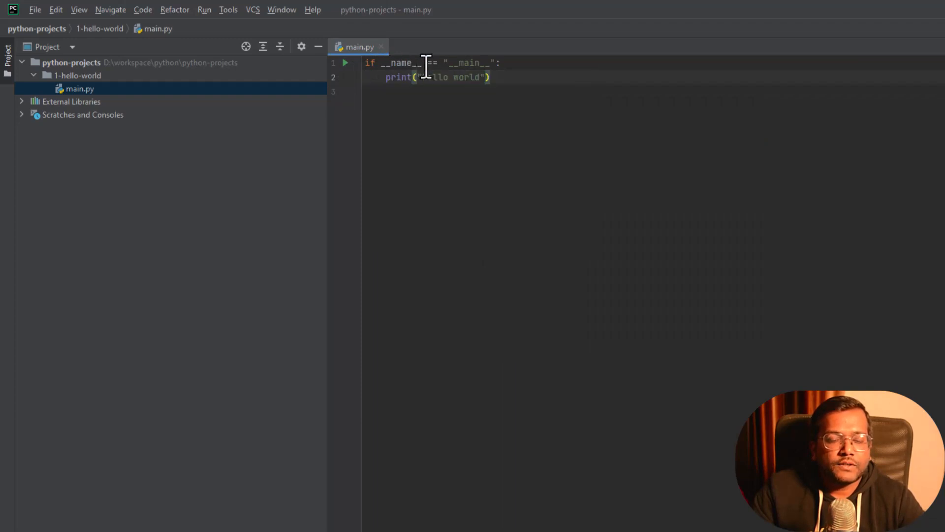
{"action": "mouse_move", "coordinate": [432, 77]}
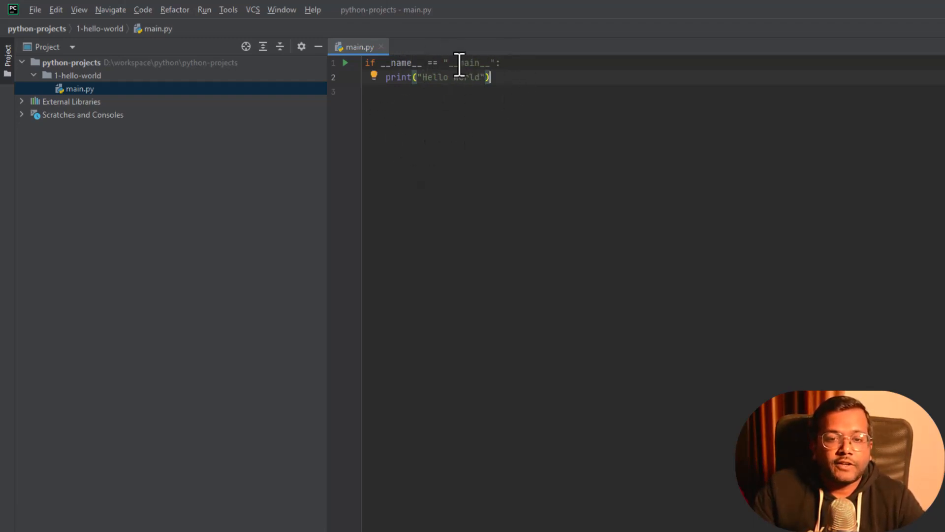
{"action": "mouse_move", "coordinate": [421, 116]}
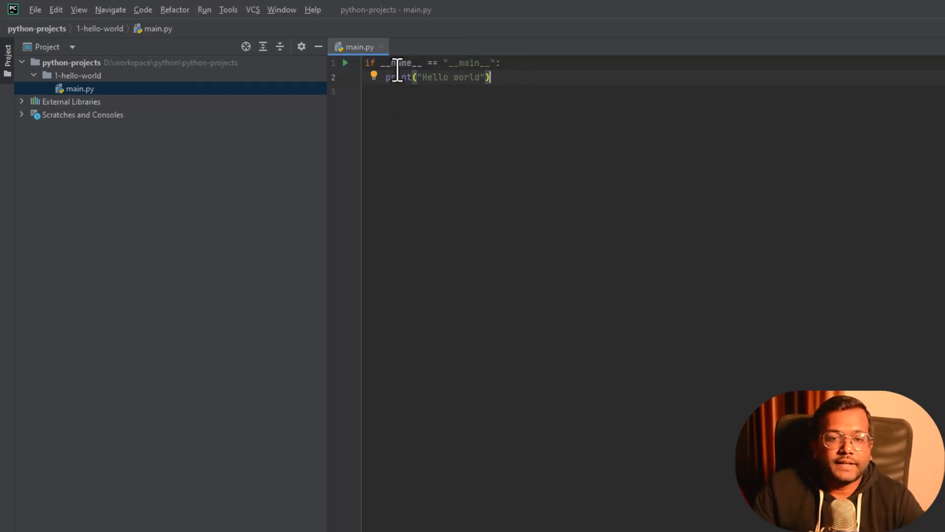
{"action": "mouse_move", "coordinate": [377, 129]}
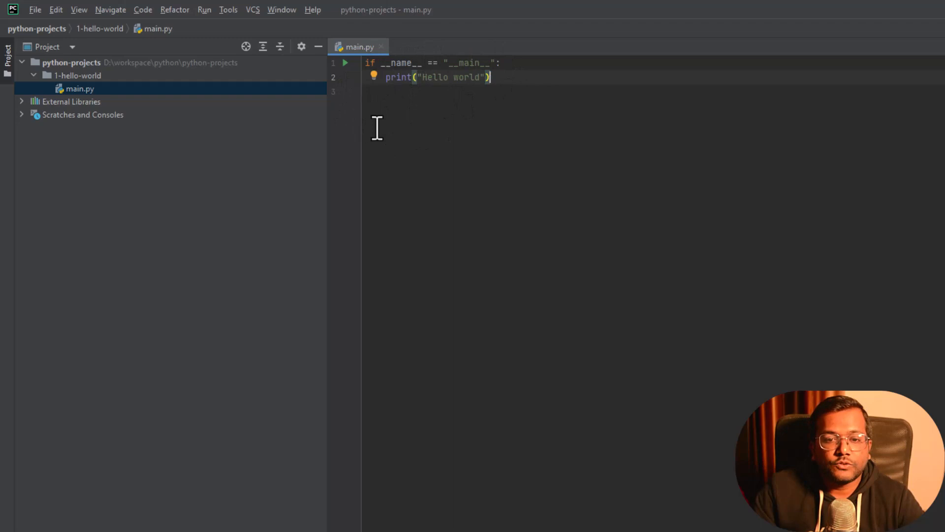
{"action": "mouse_move", "coordinate": [464, 100]}
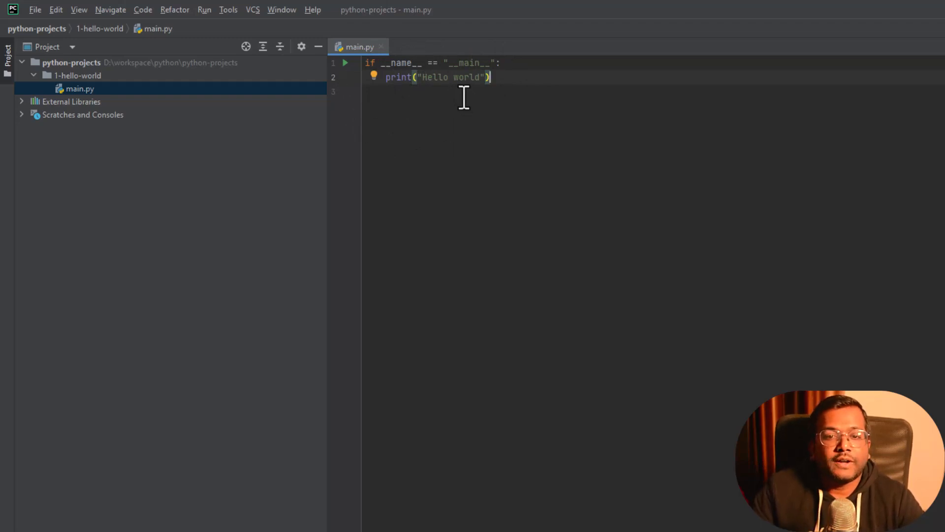
{"action": "mouse_move", "coordinate": [410, 60]}
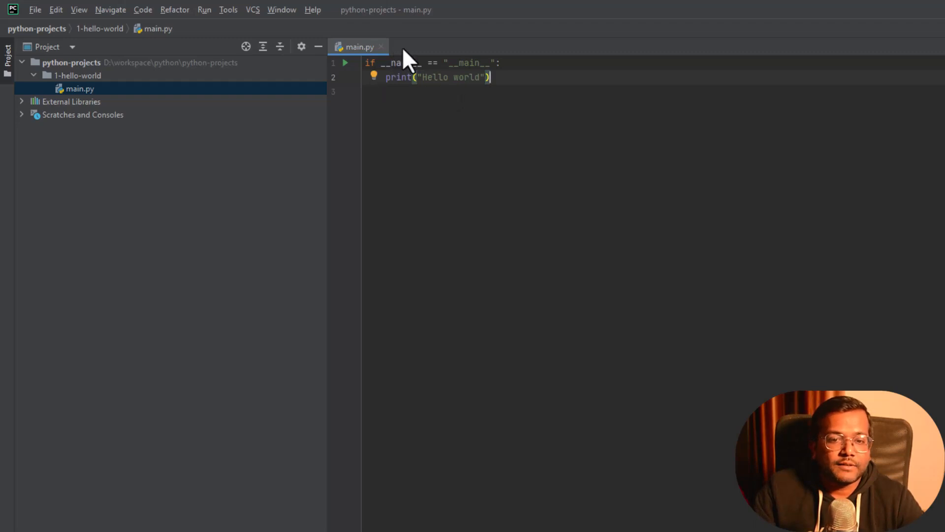
{"action": "mouse_move", "coordinate": [364, 58]}
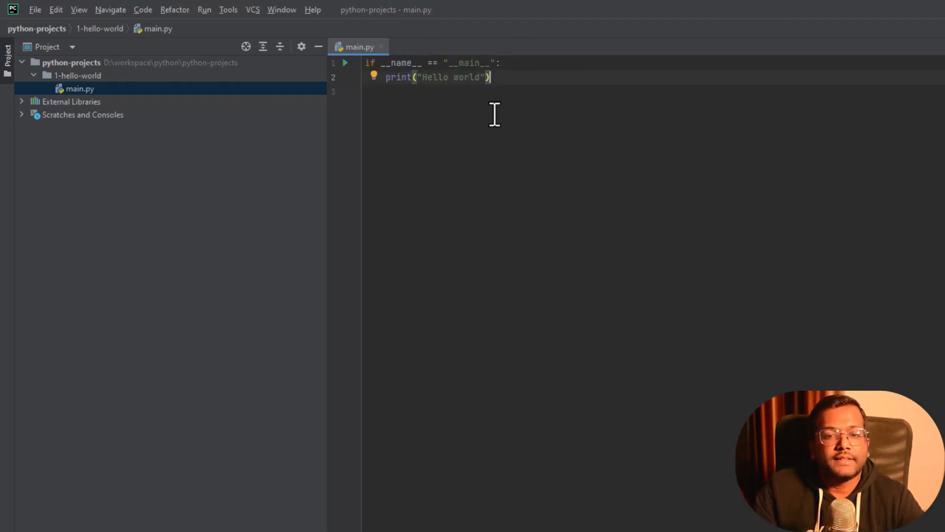
{"action": "mouse_move", "coordinate": [428, 87]}
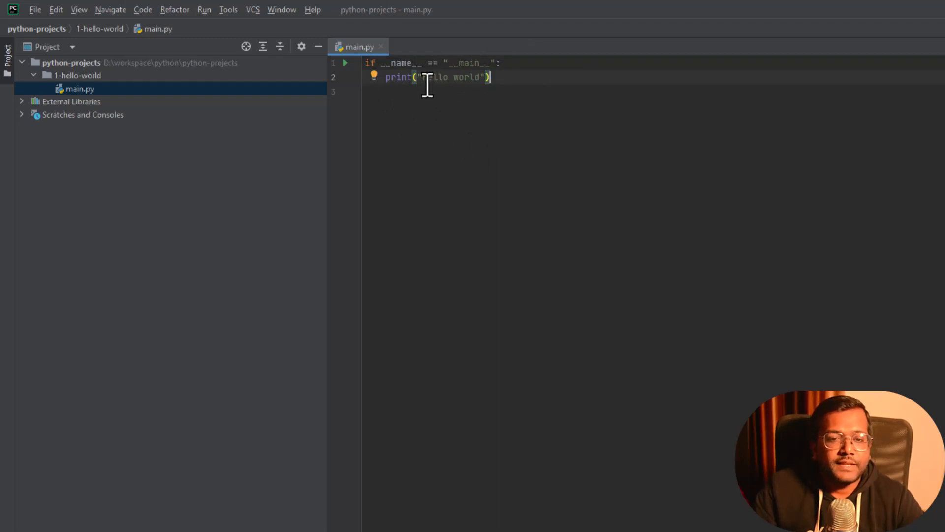
Step: Run main.py so the console shows Hello world with exit code 0
{"action": "left_click", "coordinate": [346, 63]}
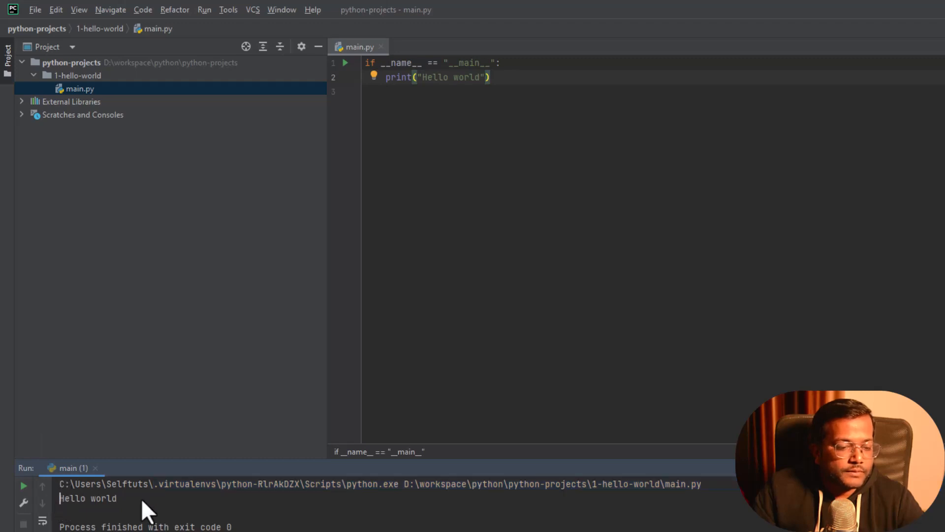
{"action": "mouse_move", "coordinate": [601, 233]}
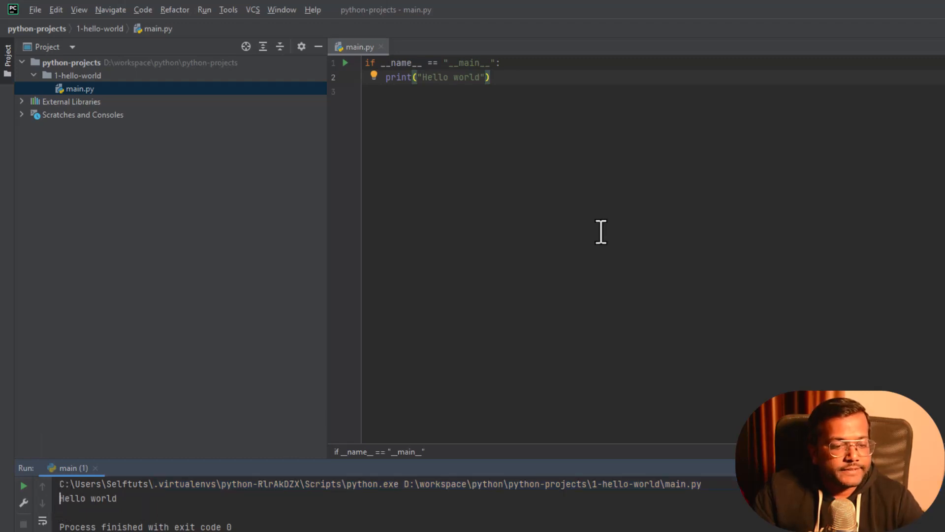